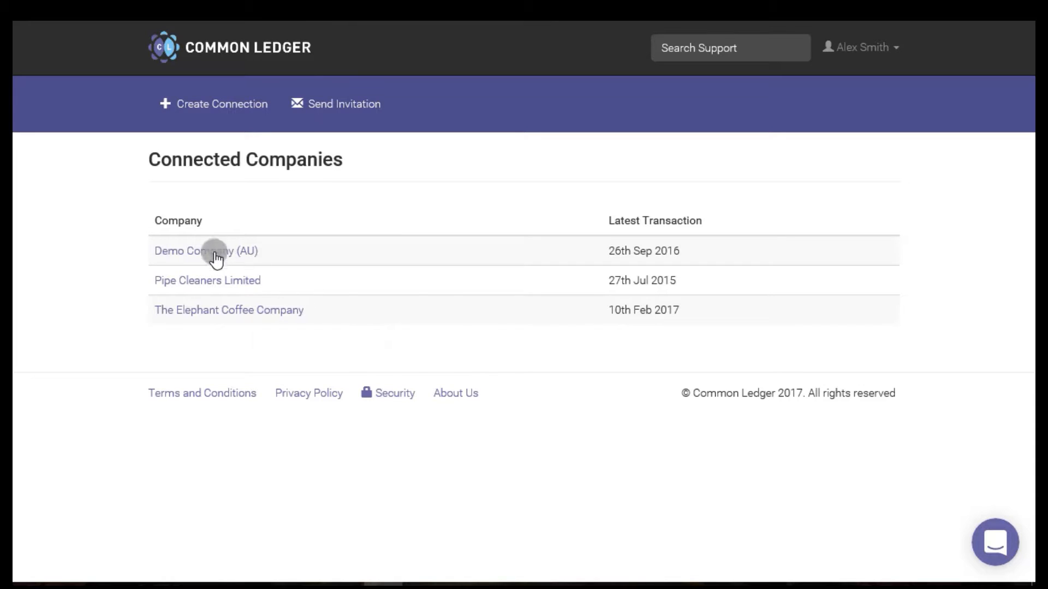
Select Demo Company (AU) from the Connected Companies list to view its status
left_click(205, 251)
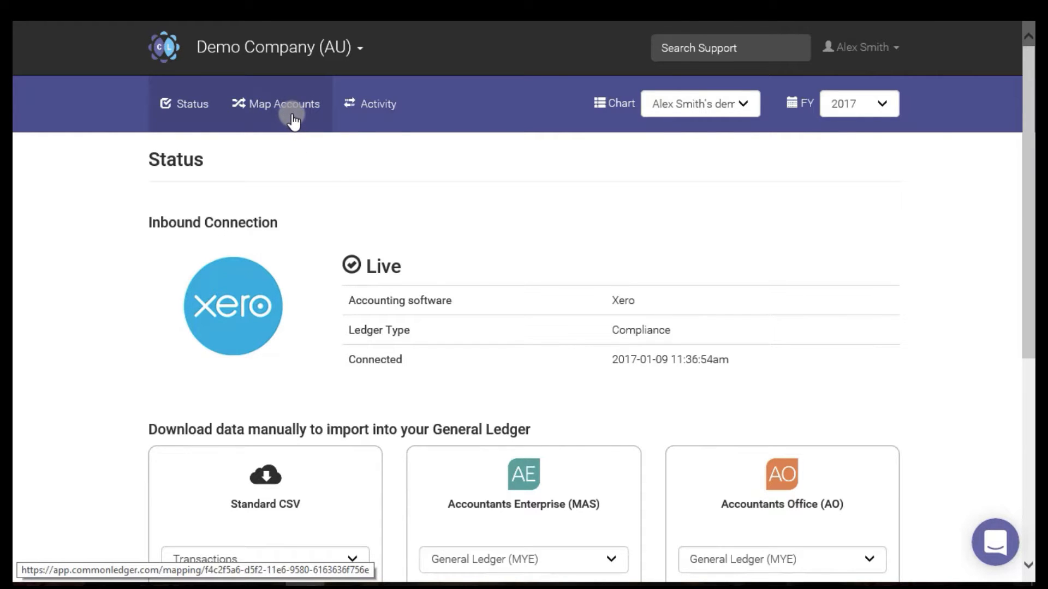
View Map Accounts and switch the financial year to 2016, reviewing the mapped accounts
left_click(275, 104)
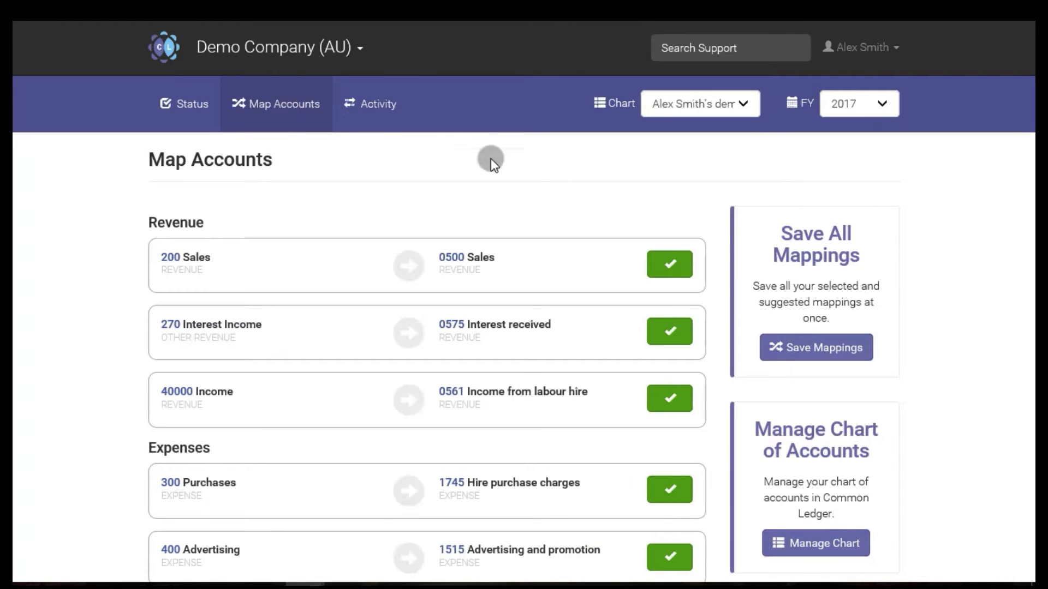
left_click(857, 104)
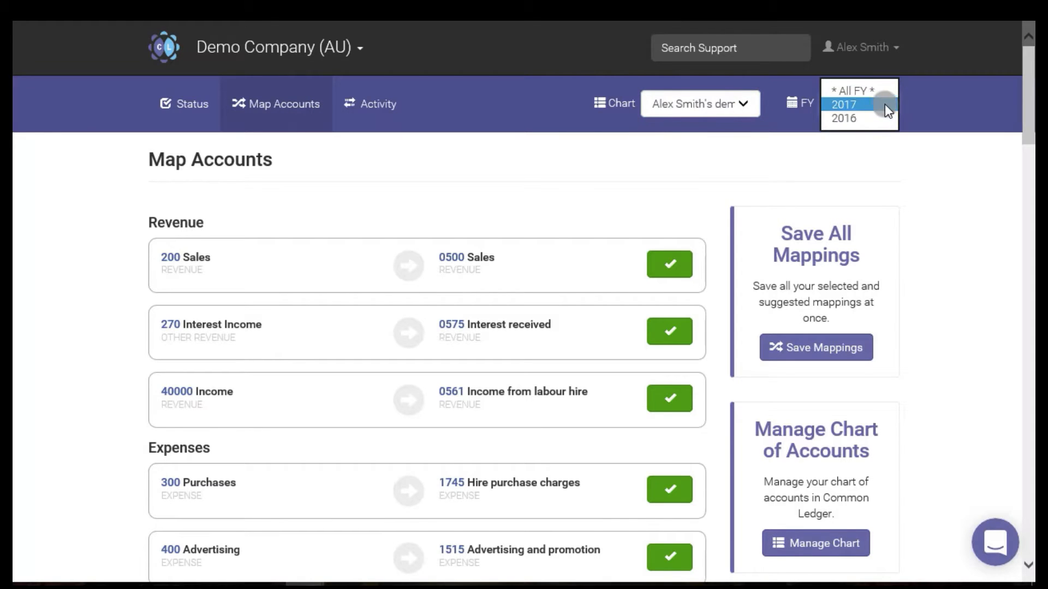
left_click(843, 117)
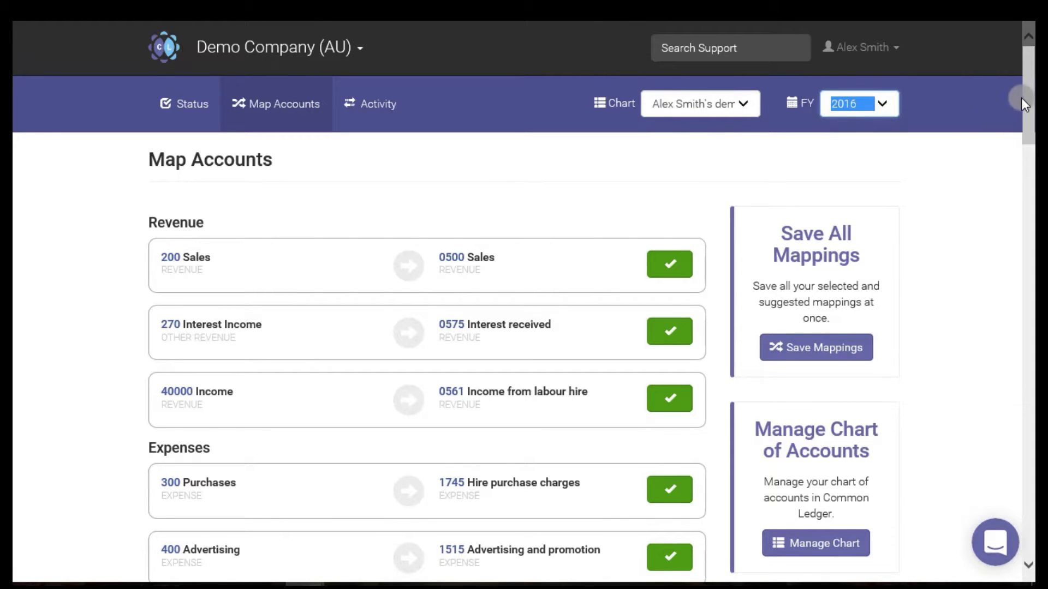
scroll("down", 3)
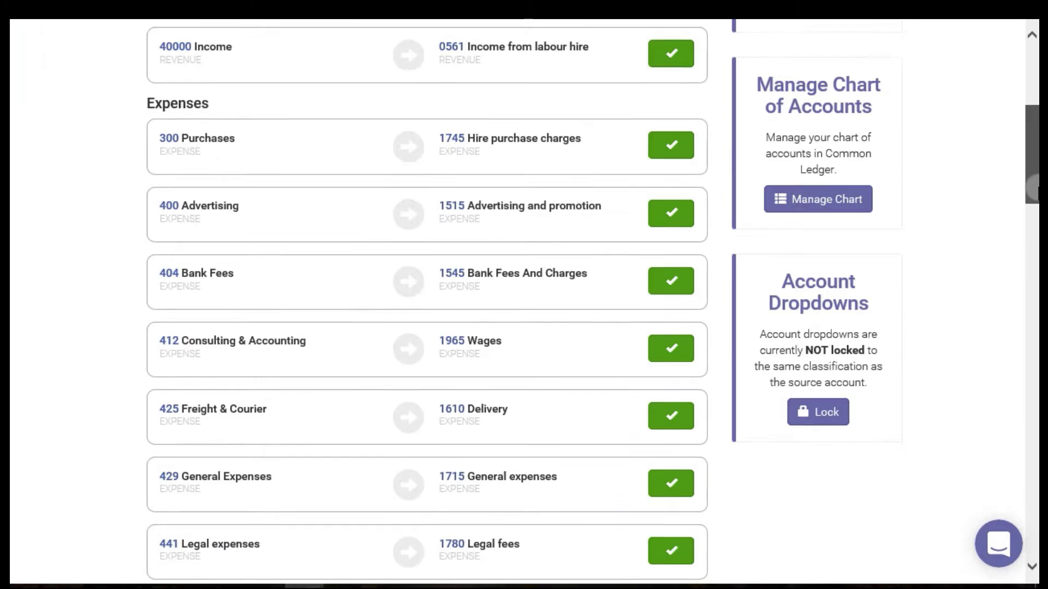
scroll("down", 3)
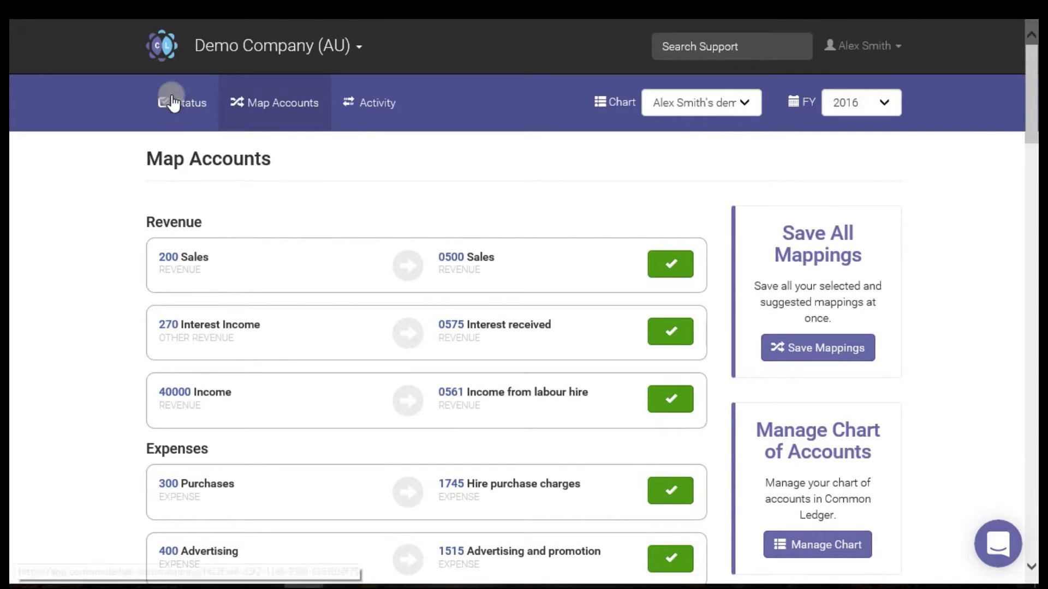
From the Status page, download Transactions in Sage HandiLedger format
left_click(183, 102)
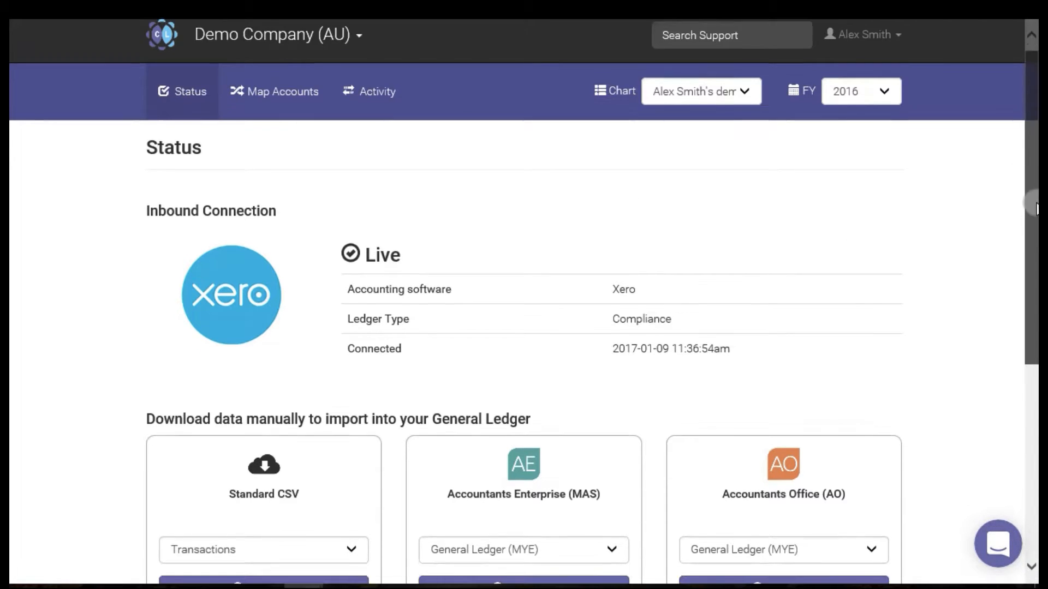
scroll("down", 3)
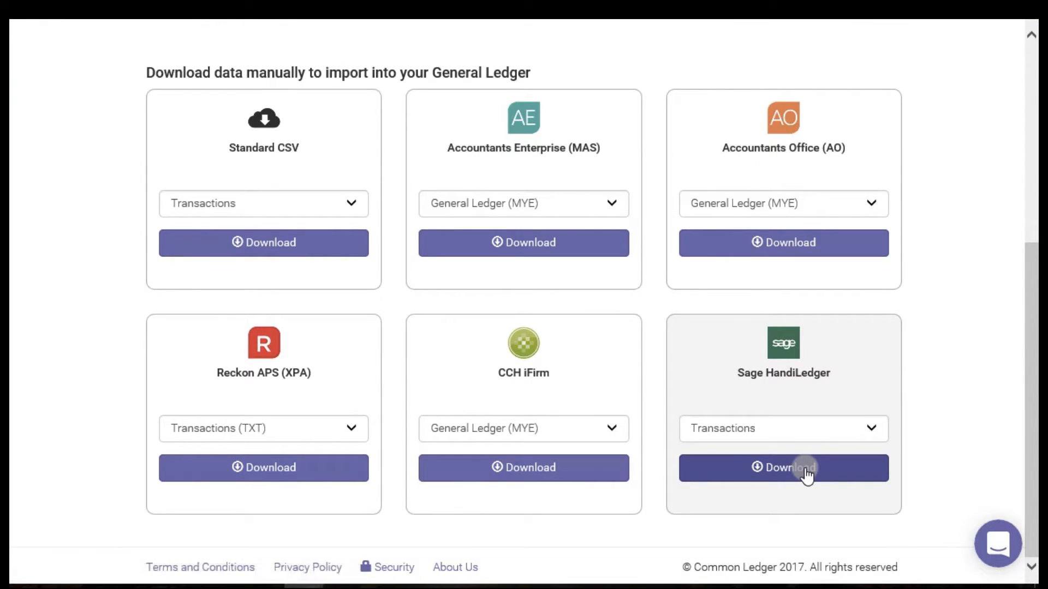
left_click(782, 467)
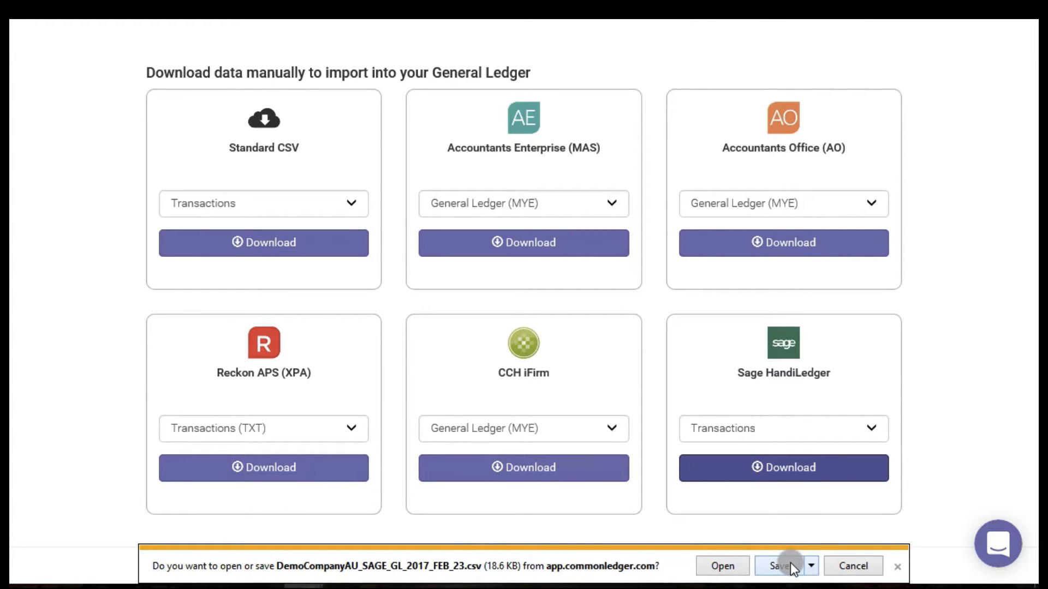
Save the exported CSV via Save as into the Downloads folder
left_click(811, 566)
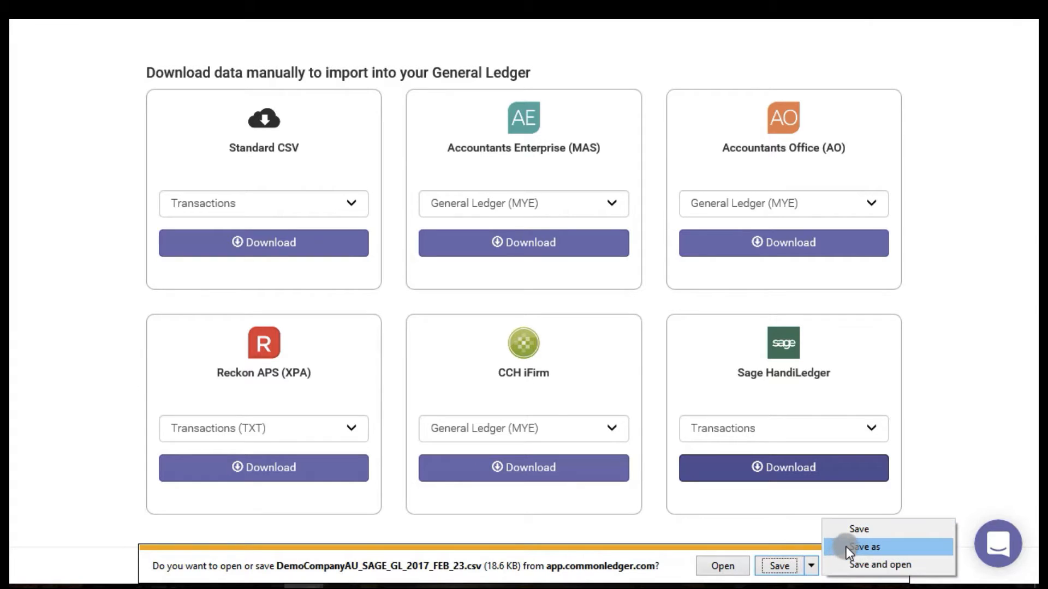
left_click(865, 547)
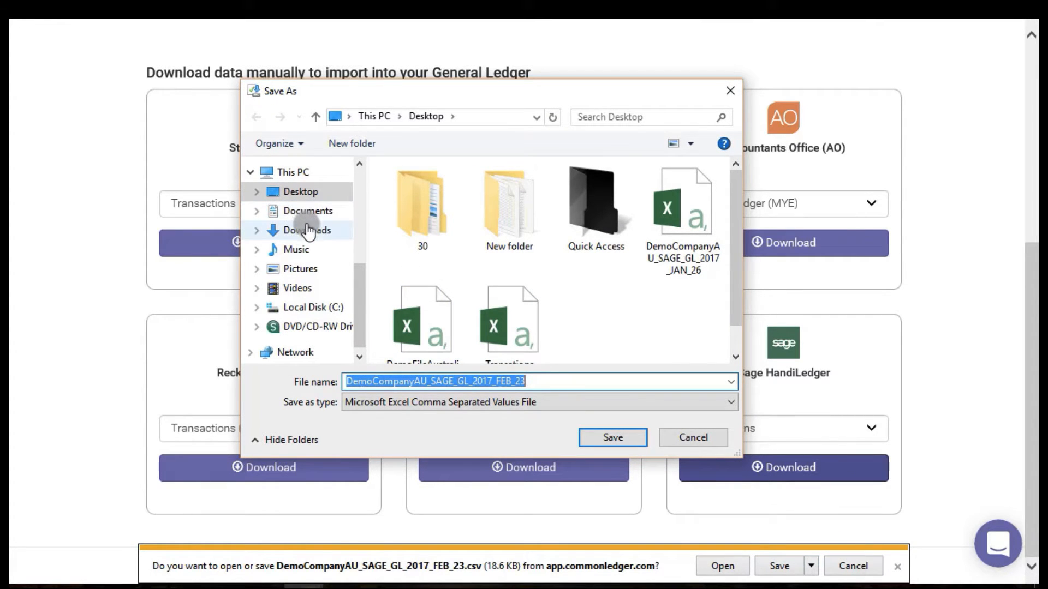
left_click(307, 231)
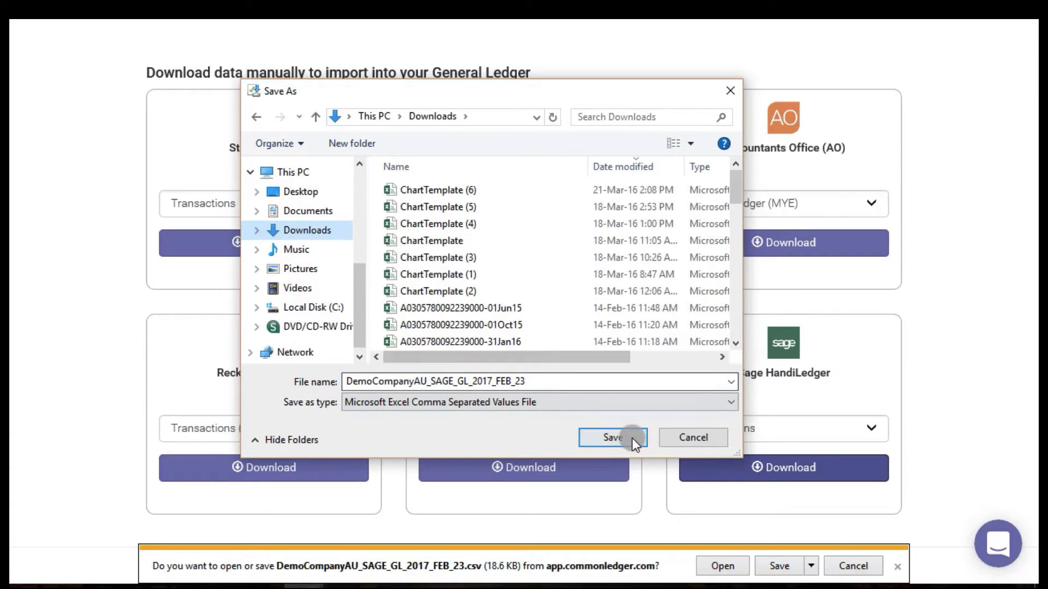
left_click(610, 436)
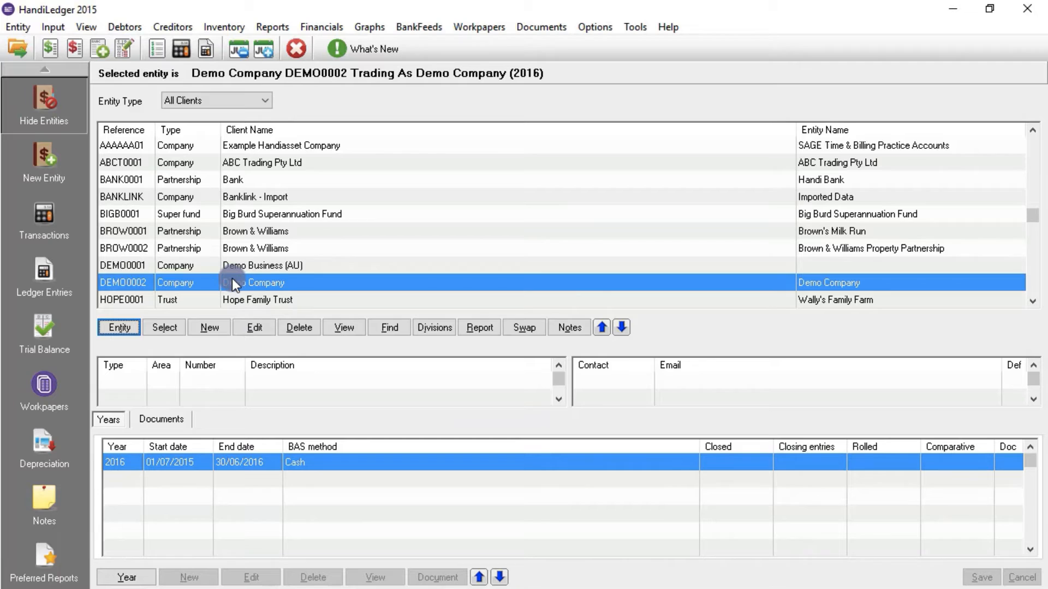
mouse_move(624, 19)
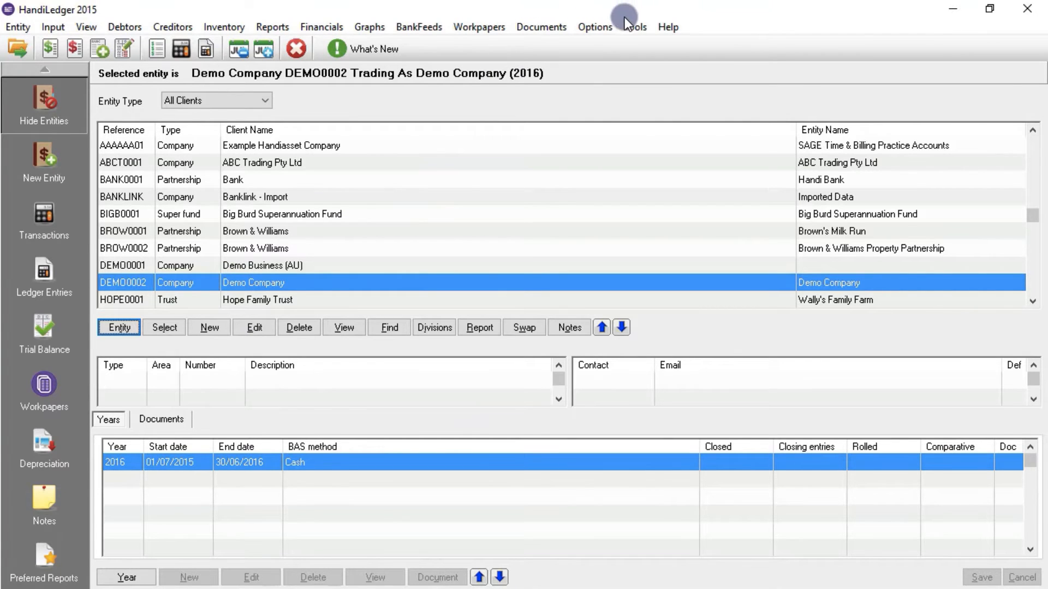
Start an ASCII data import from the Import Entries list for Demo Company
left_click(633, 26)
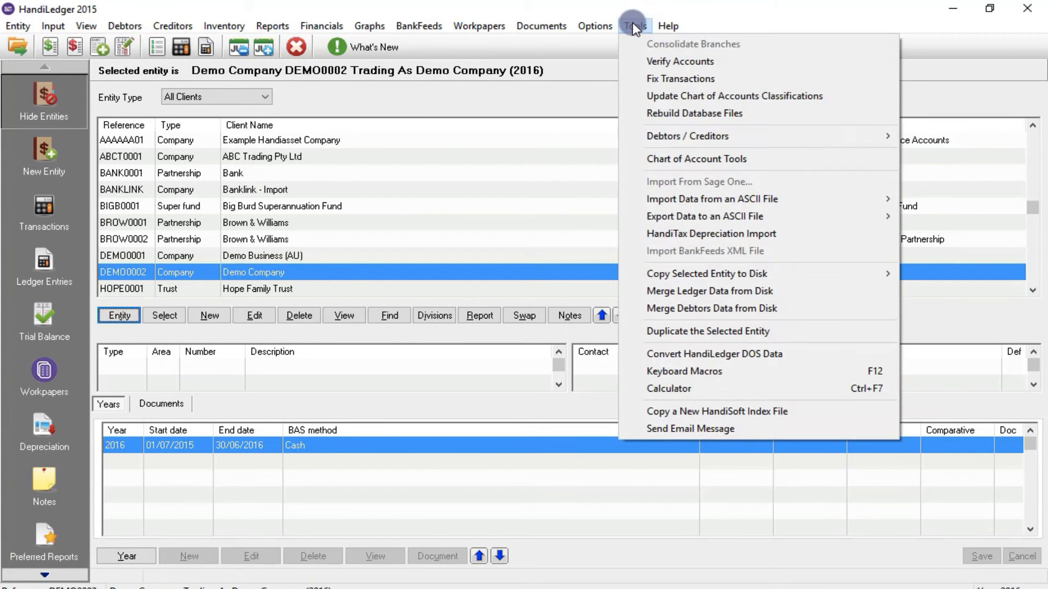
mouse_move(681, 199)
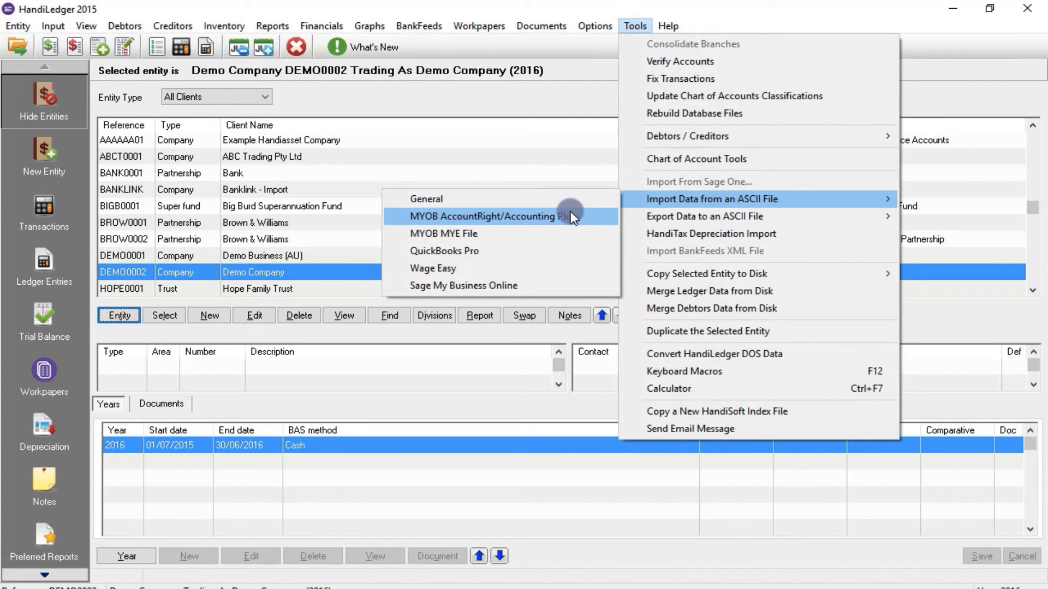
left_click(494, 216)
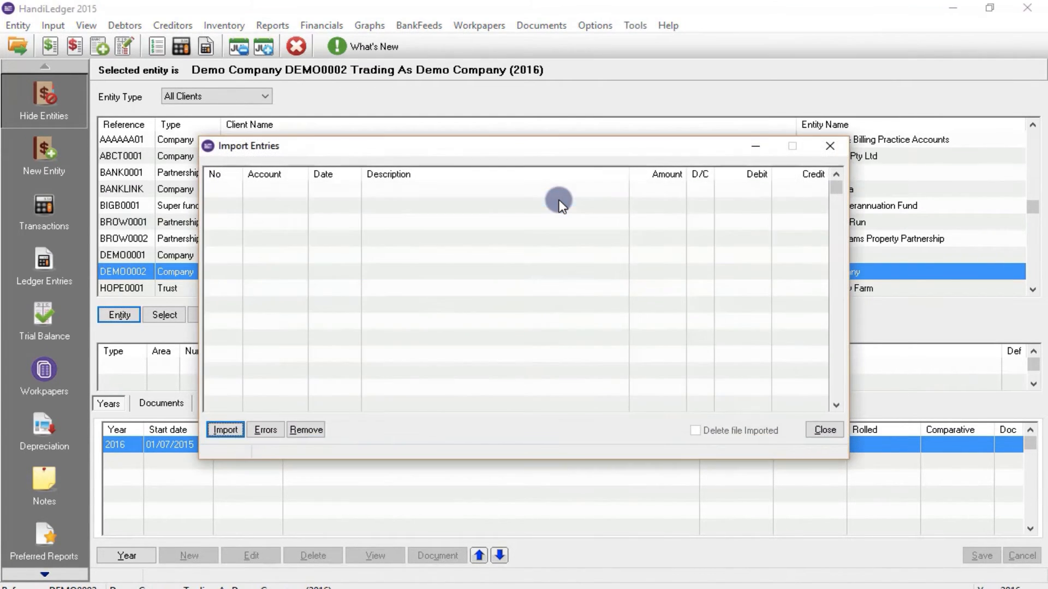
left_click(225, 430)
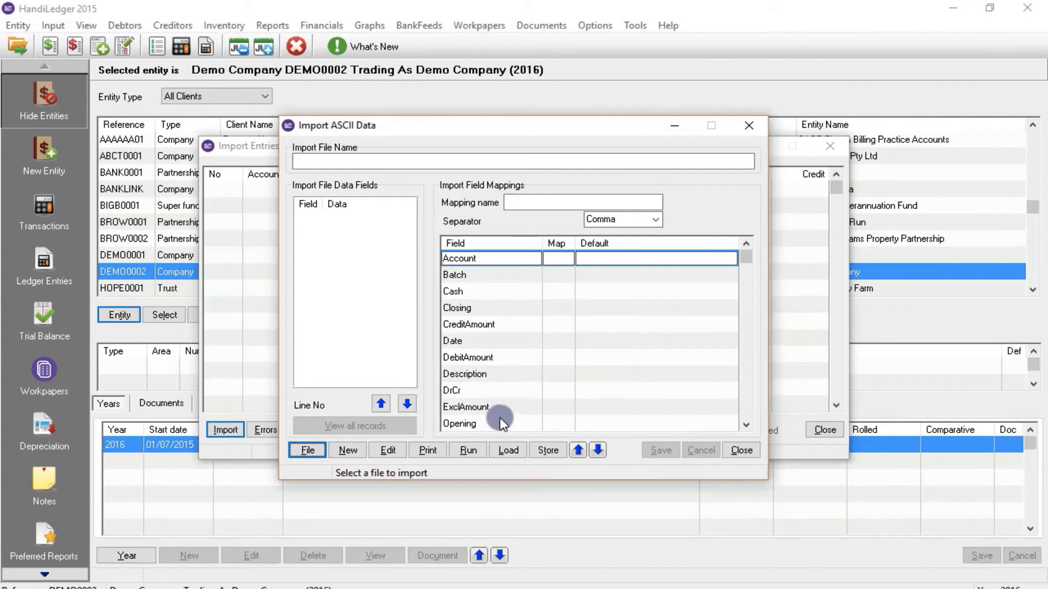
Load and select the 'common ledger' field mapping scheme for the import
left_click(507, 450)
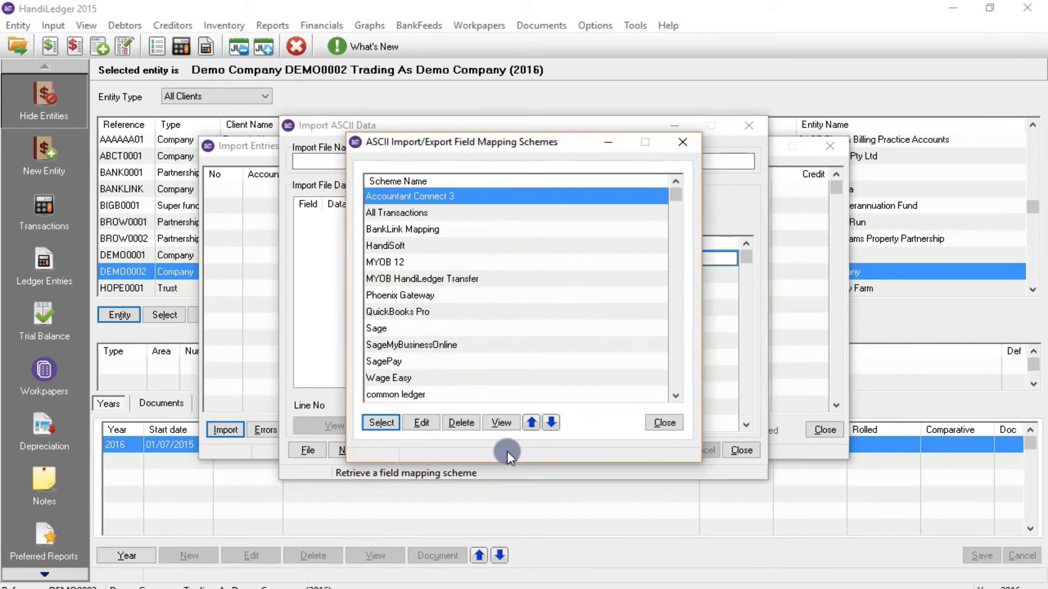
left_click(394, 394)
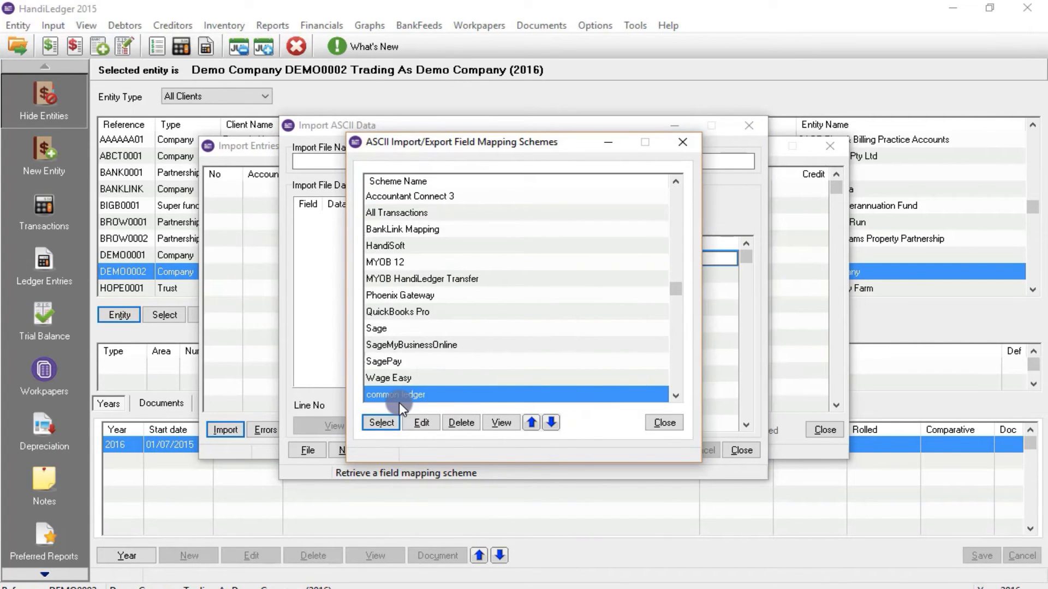
left_click(380, 422)
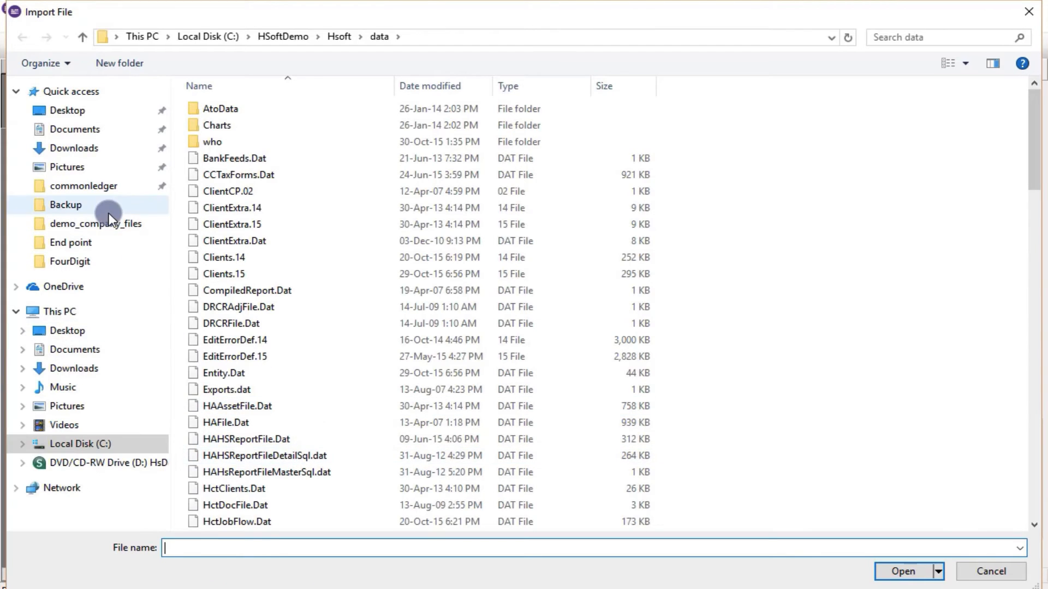
Choose DemoCompanyAU_SAGE_GL_2017_FEB_23.csv from Downloads as the import file
left_click(73, 147)
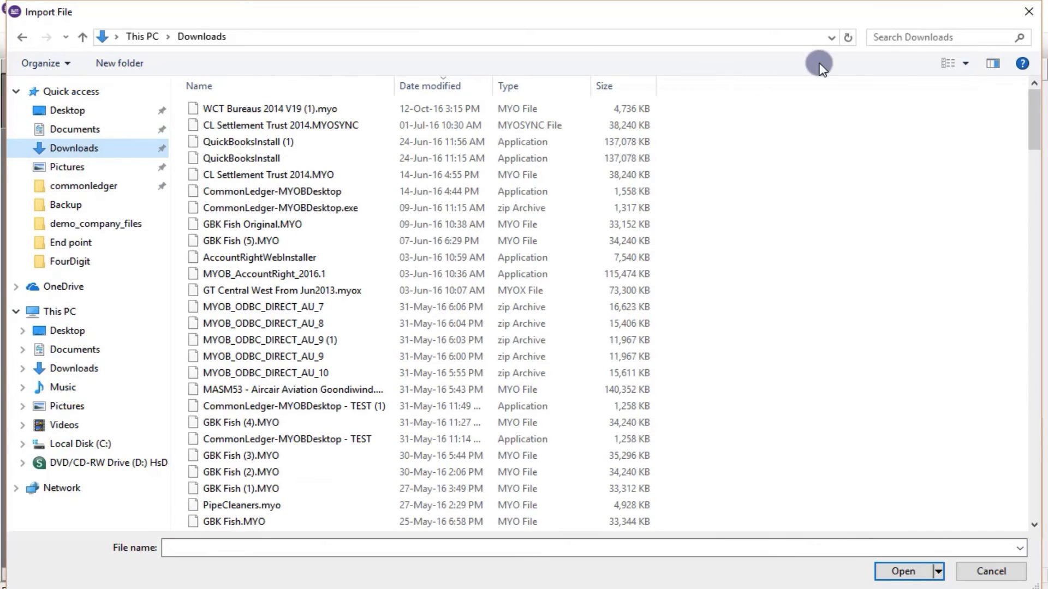
type("23")
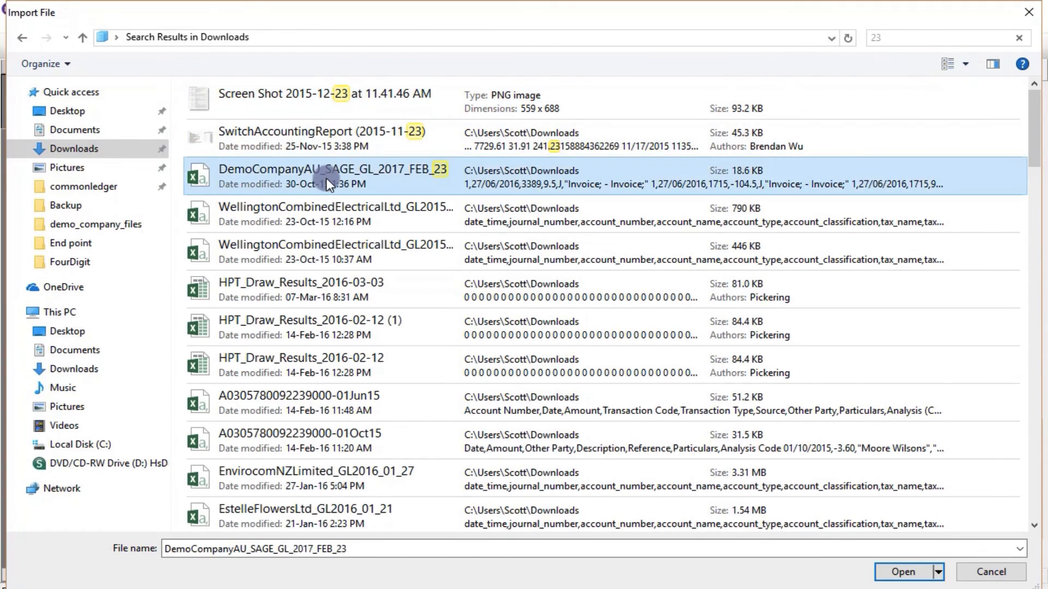
left_click(903, 571)
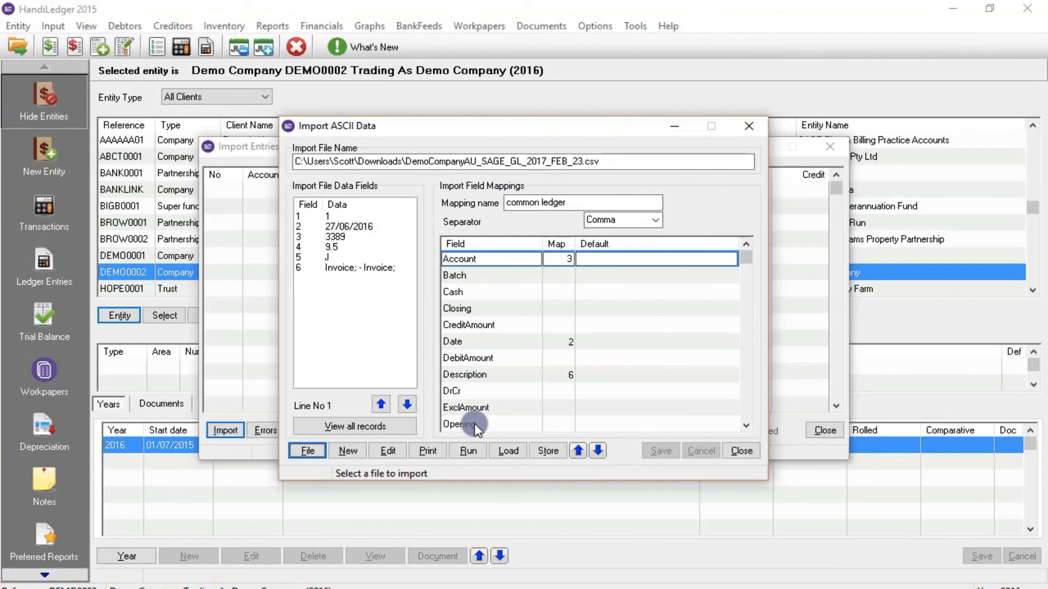
Run the import of 292 records, close Import Entries and confirm posting to the ledger
left_click(468, 451)
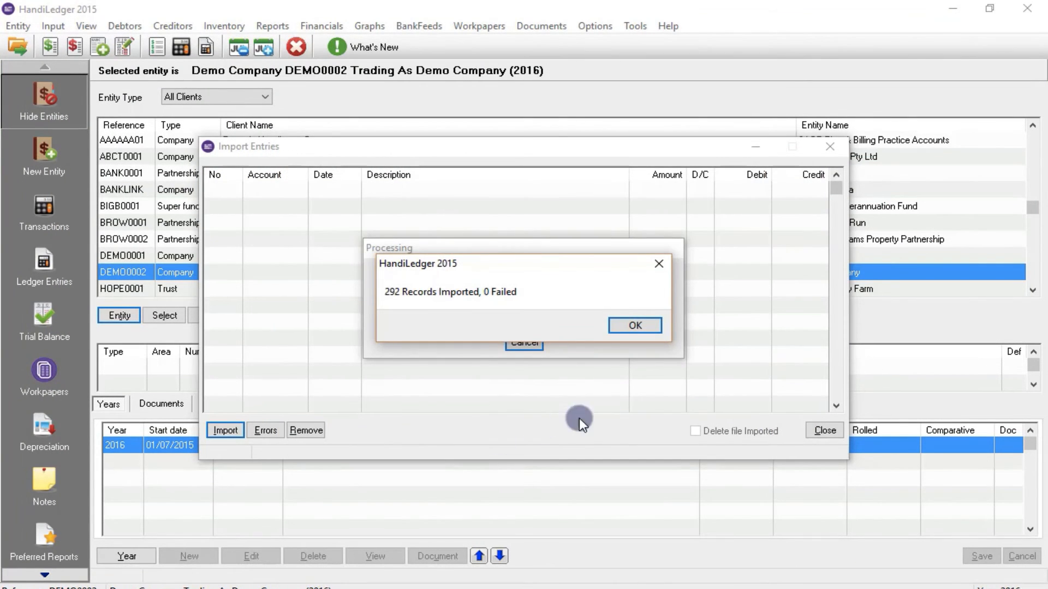
left_click(633, 326)
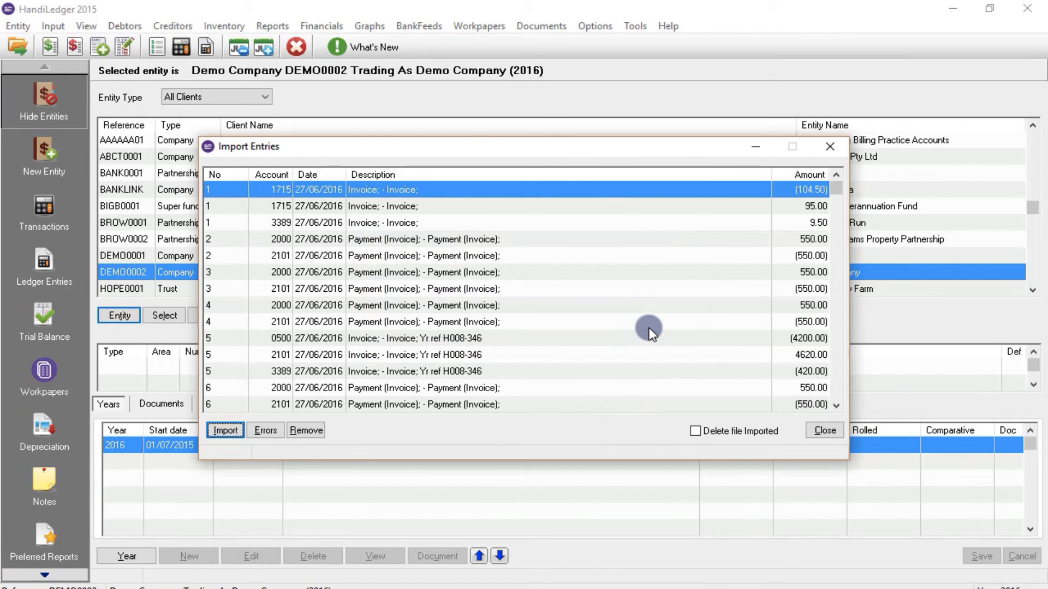
left_click(823, 429)
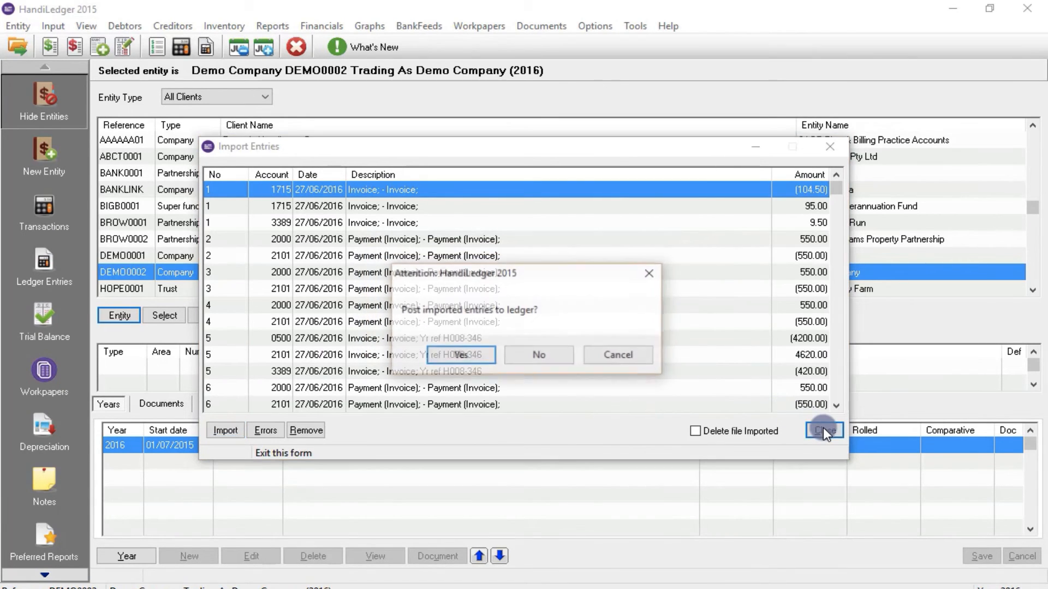
left_click(825, 430)
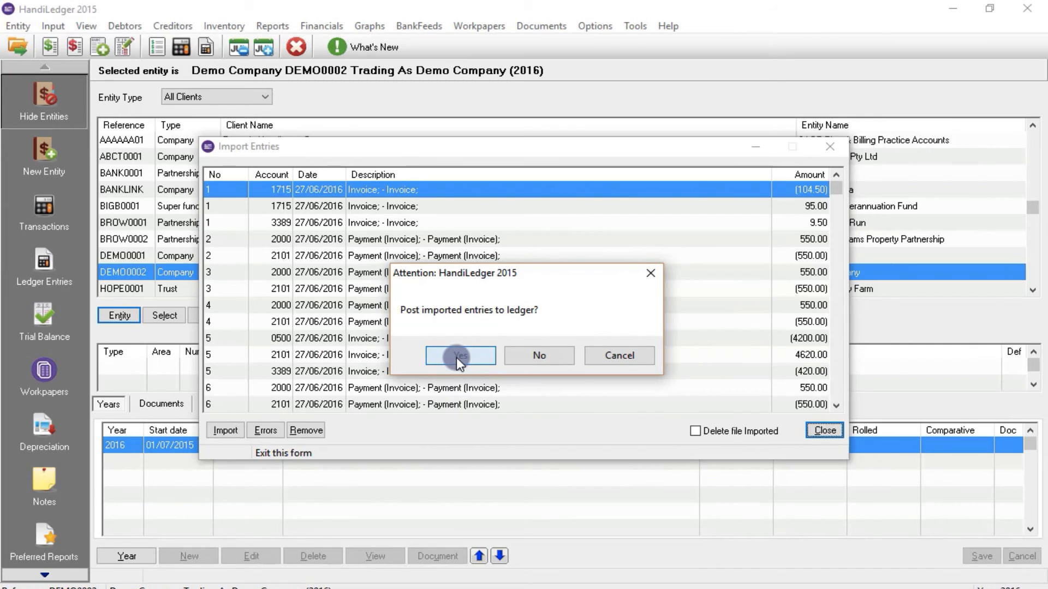
left_click(459, 354)
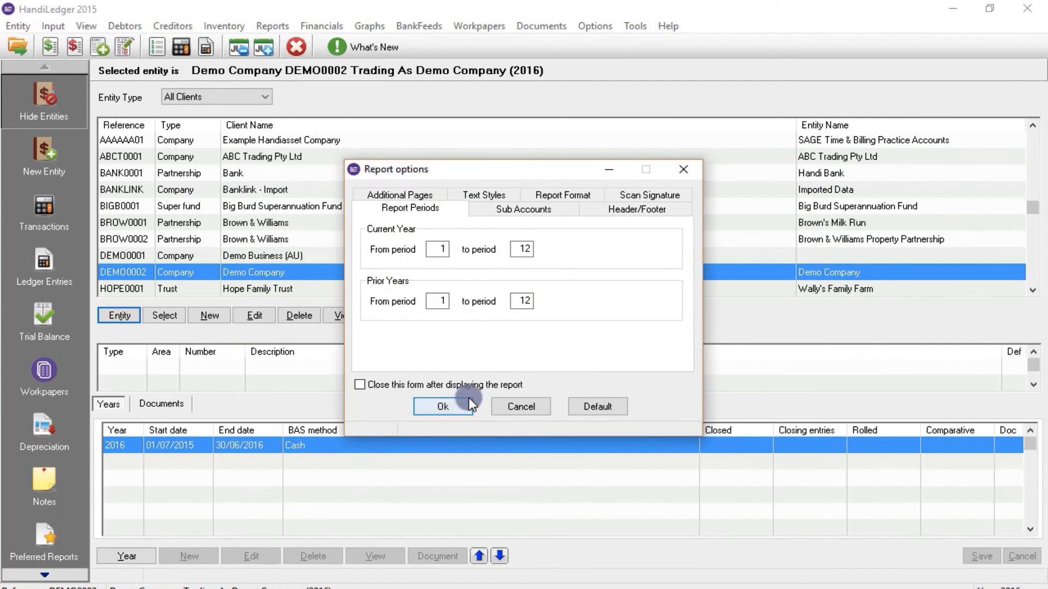
Produce the trial balance for periods 1–12 and drill into Sales account 0500's ledger entries
left_click(442, 406)
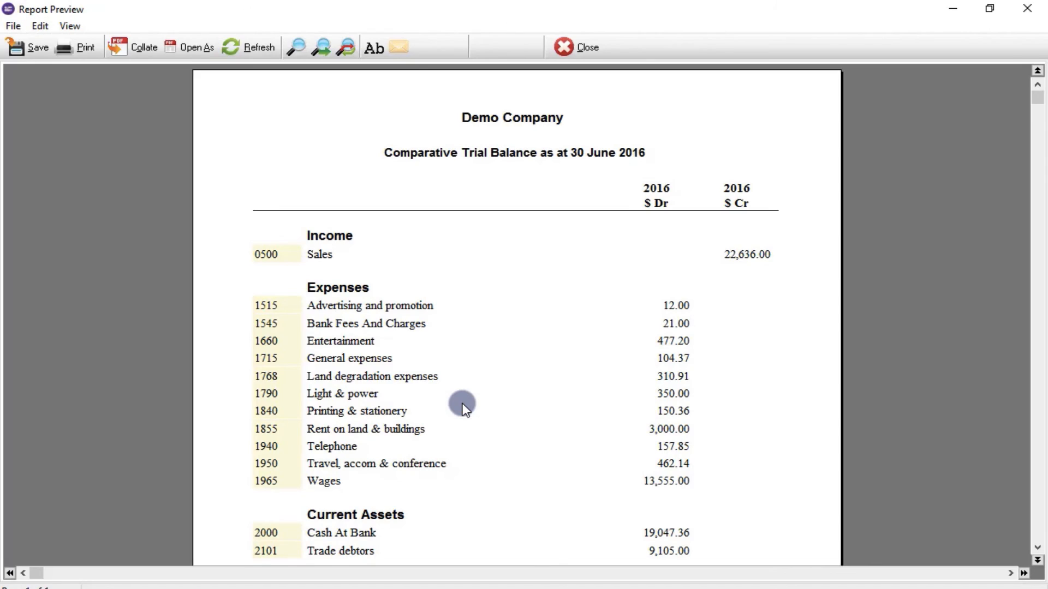
scroll("down", 3)
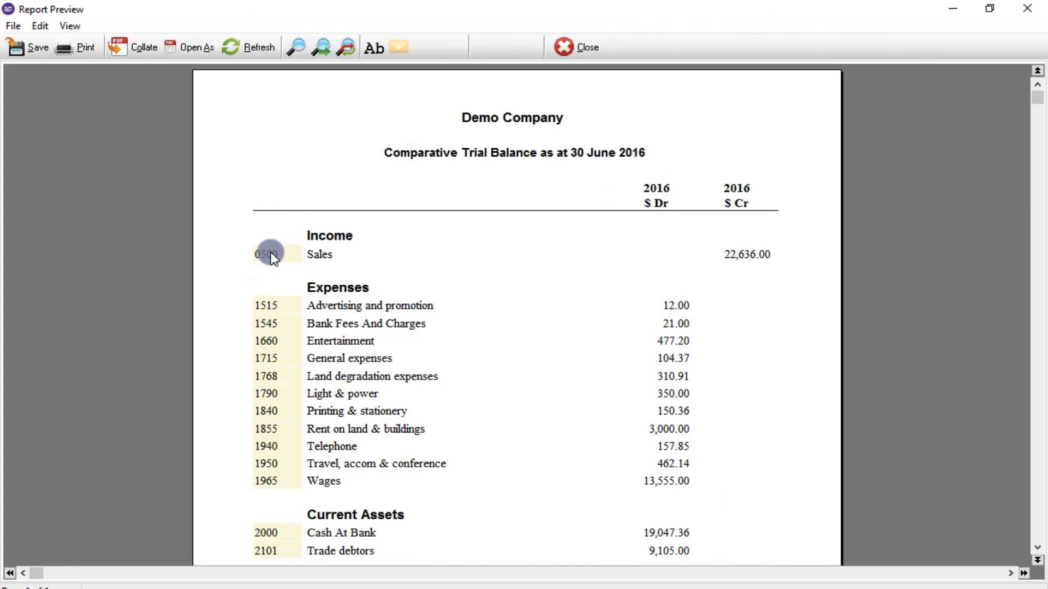
double_click(269, 255)
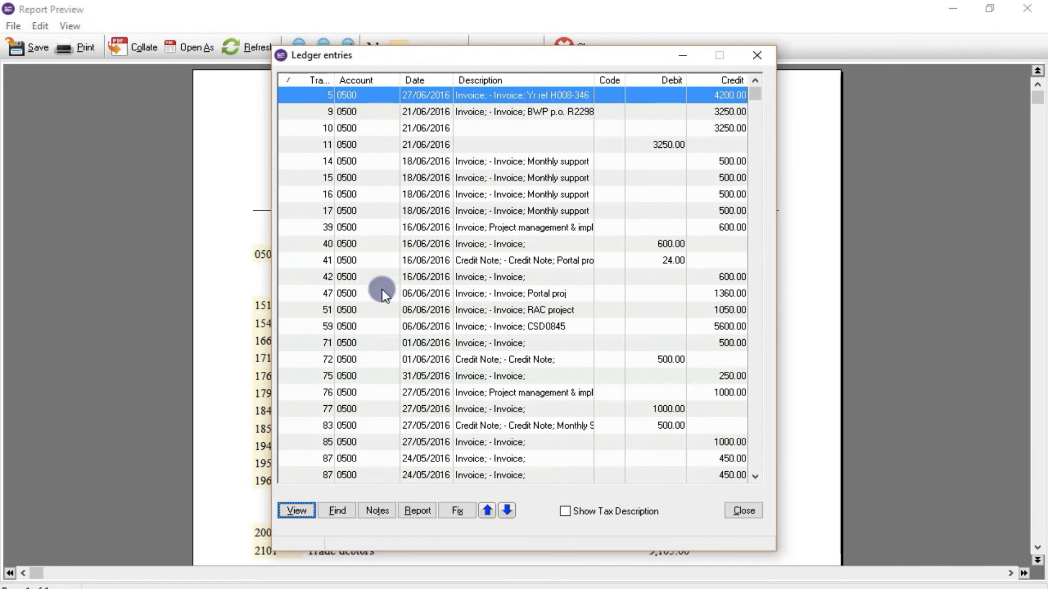